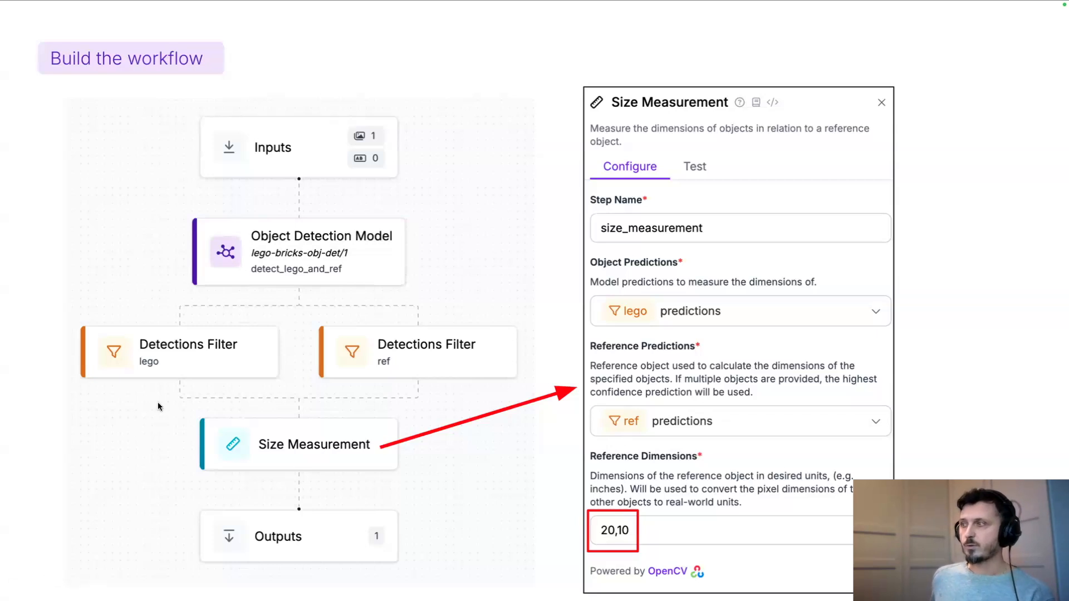
mouse_move(411, 462)
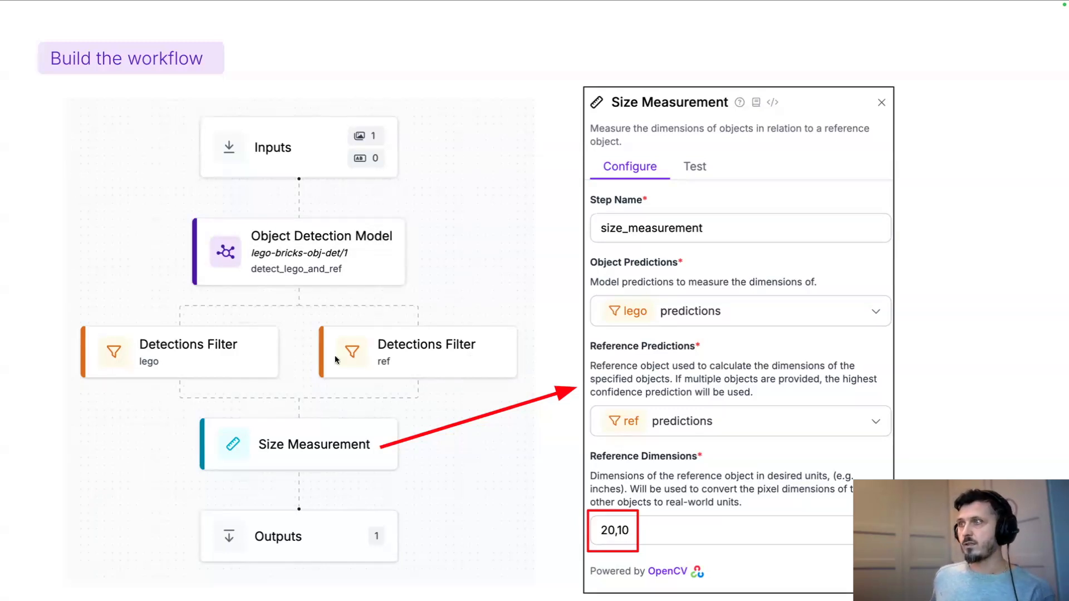
mouse_move(205, 341)
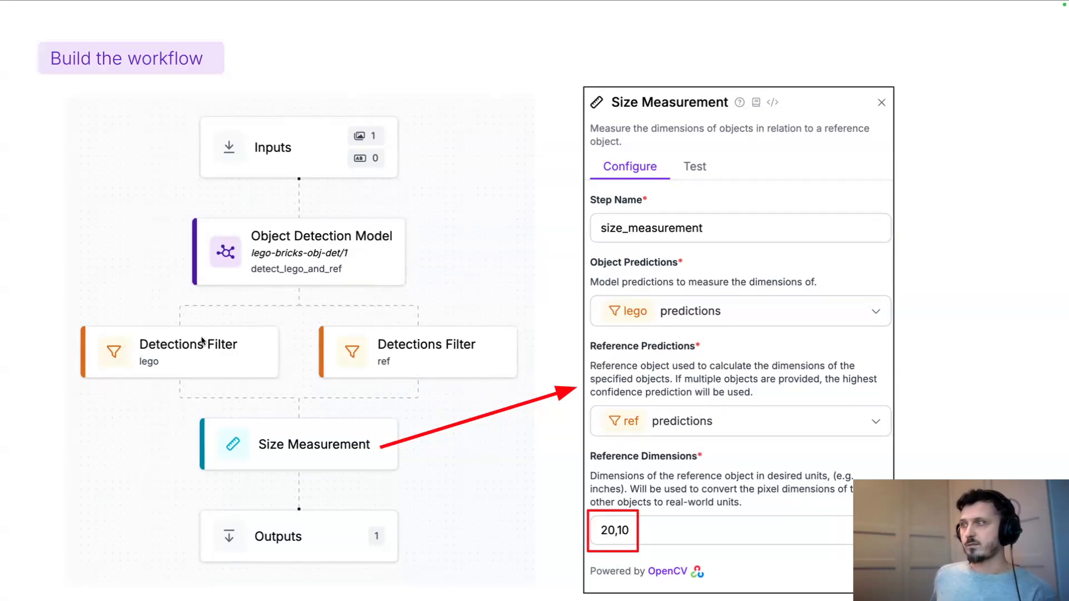
mouse_move(188, 349)
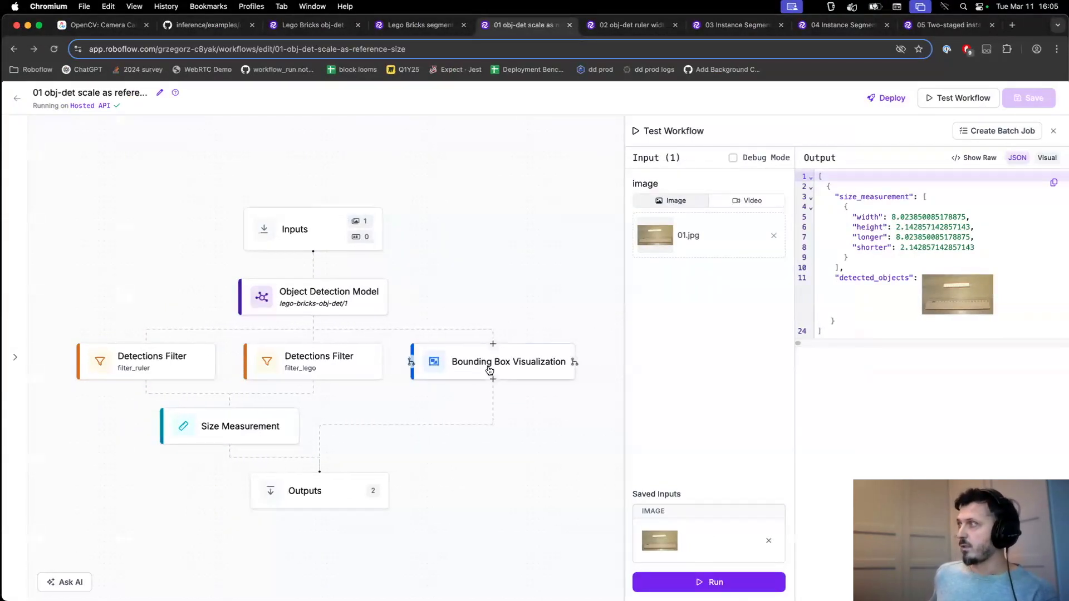
- Review workflow 01's JSON test output, showing the brick at about 8.02 by 2.14
left_click(507, 361)
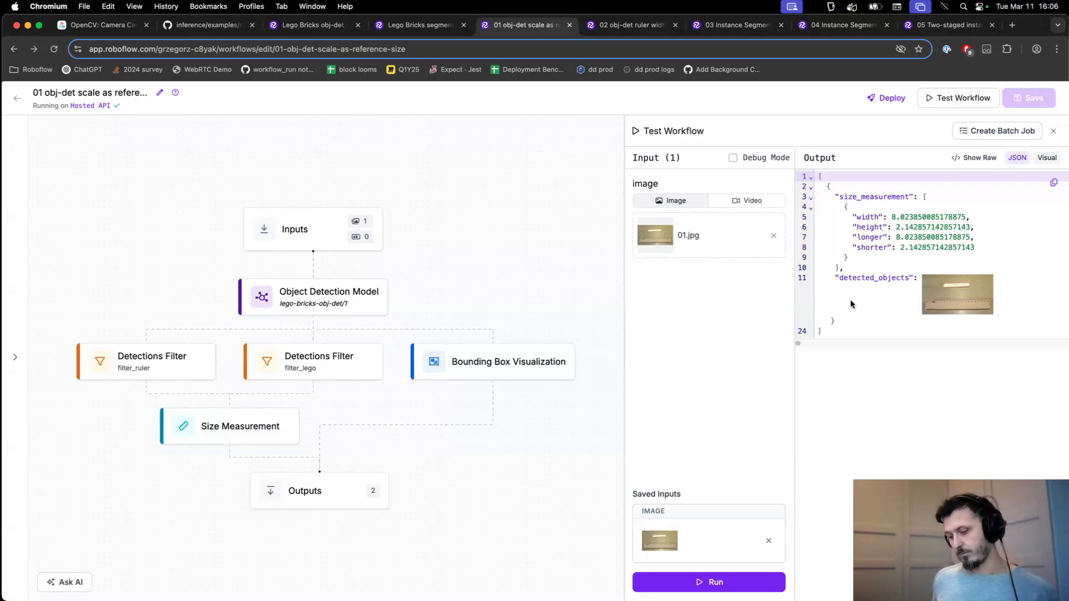
mouse_move(331, 283)
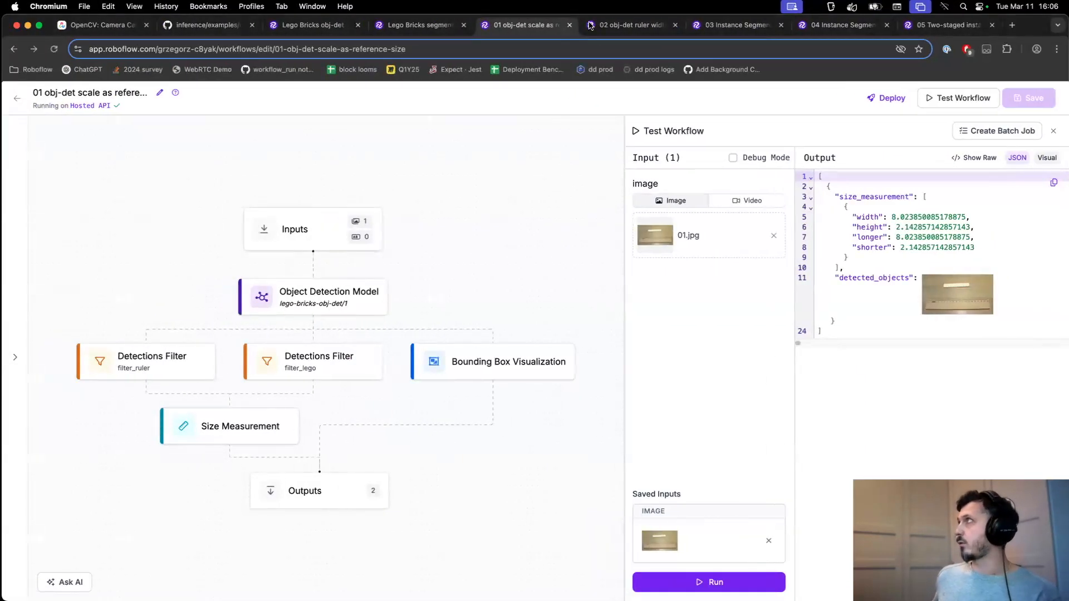
- Open the ruler-width workflow, check its 21,3.5 reference, and start a test
left_click(624, 25)
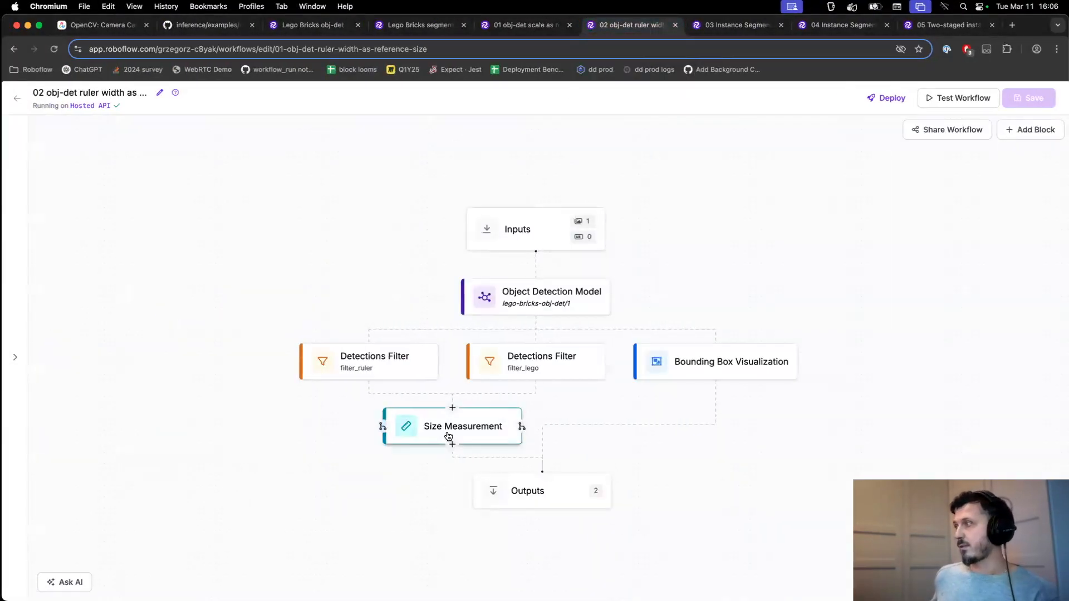
left_click(463, 426)
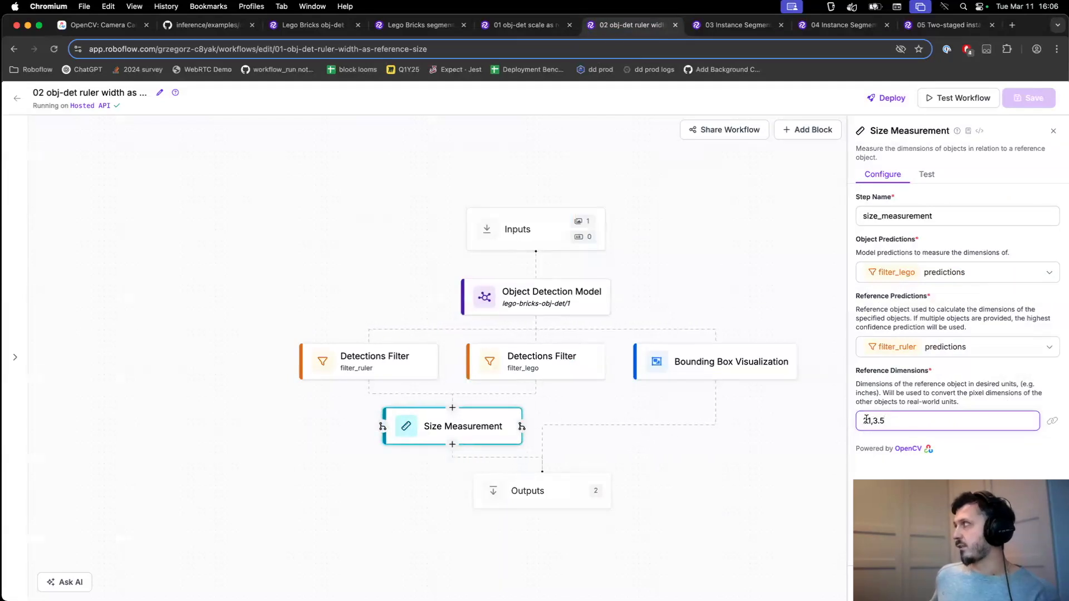
left_click(961, 97)
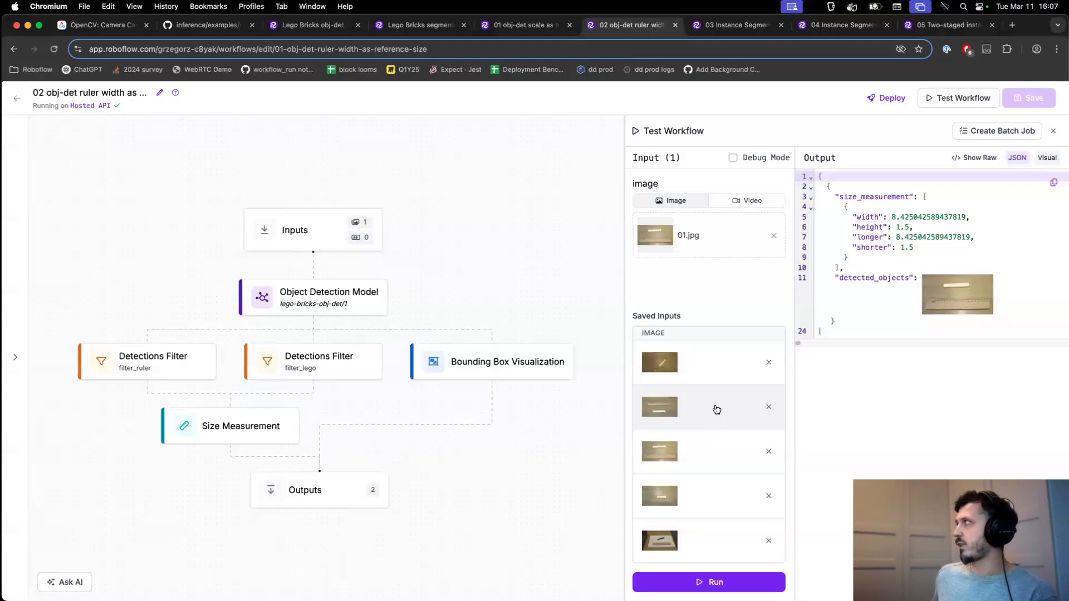
- Run the ruler-width workflow on other saved images and view the detected-objects result
left_click(659, 407)
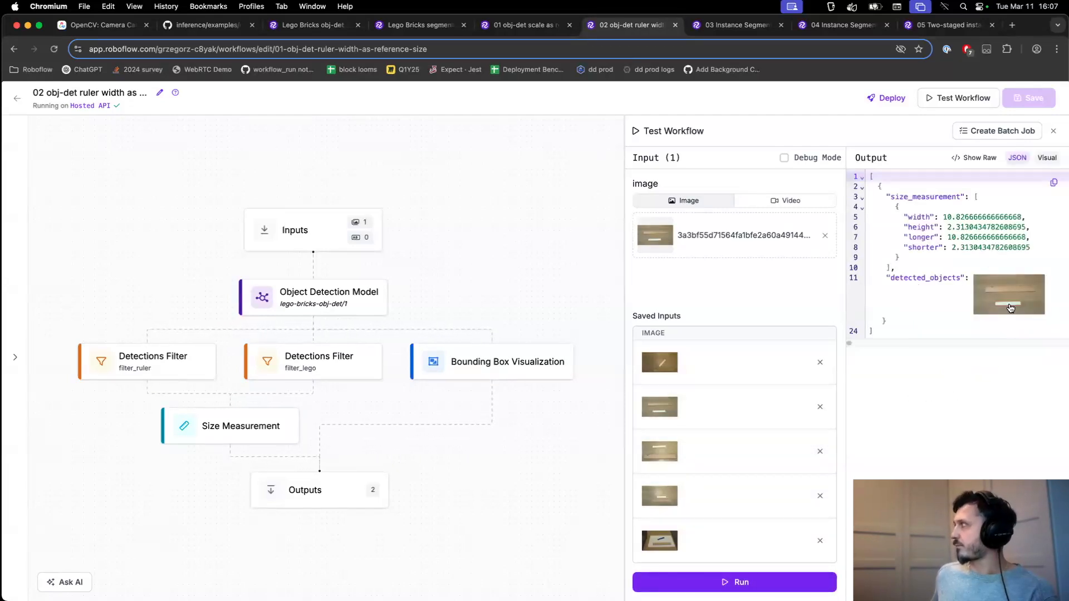
left_click(1008, 294)
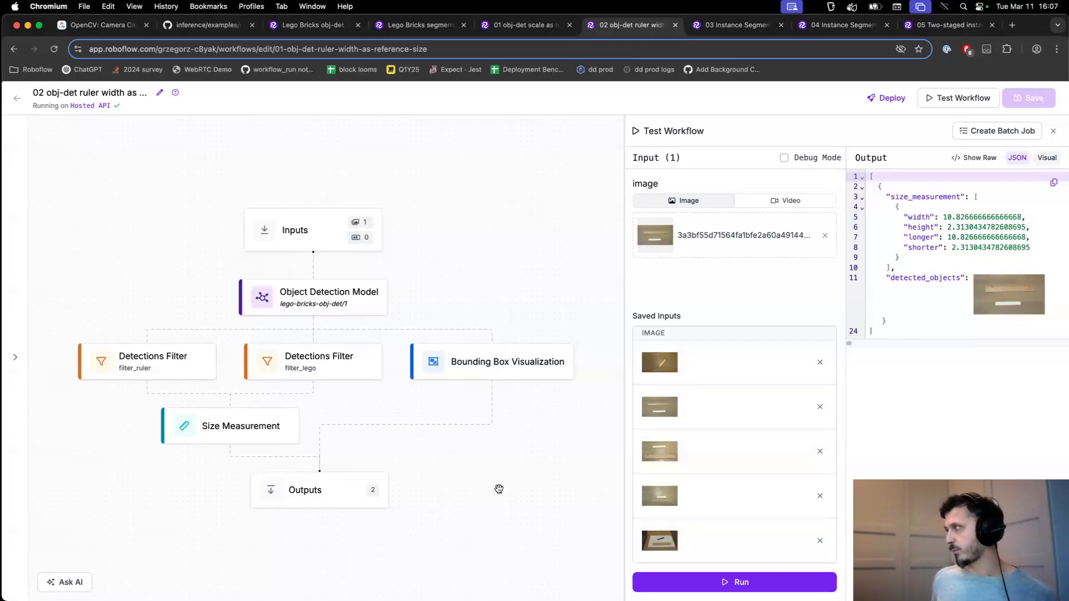
mouse_move(599, 330)
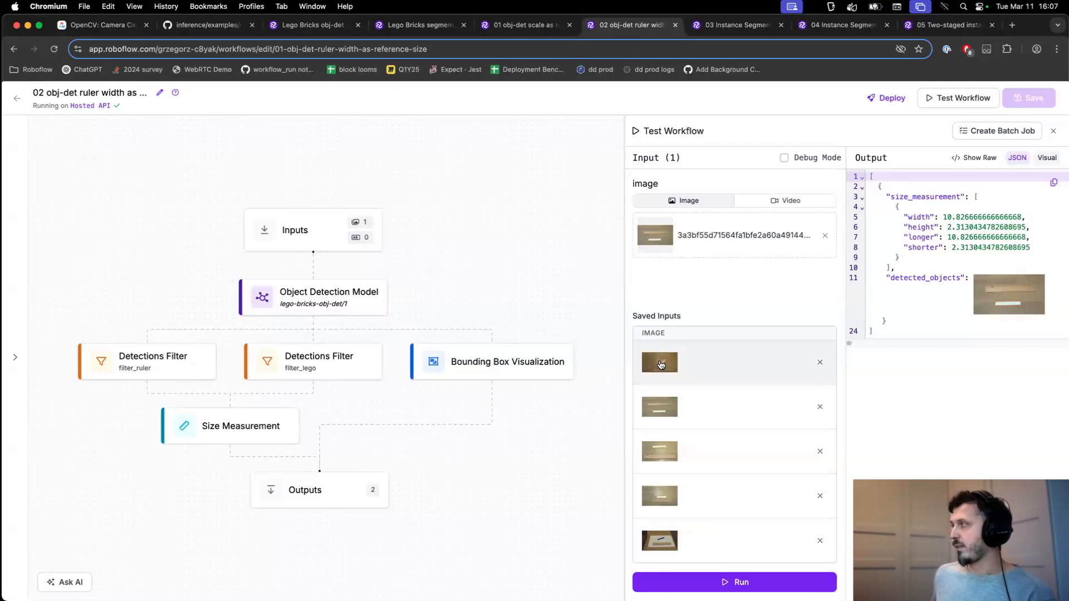
left_click(659, 362)
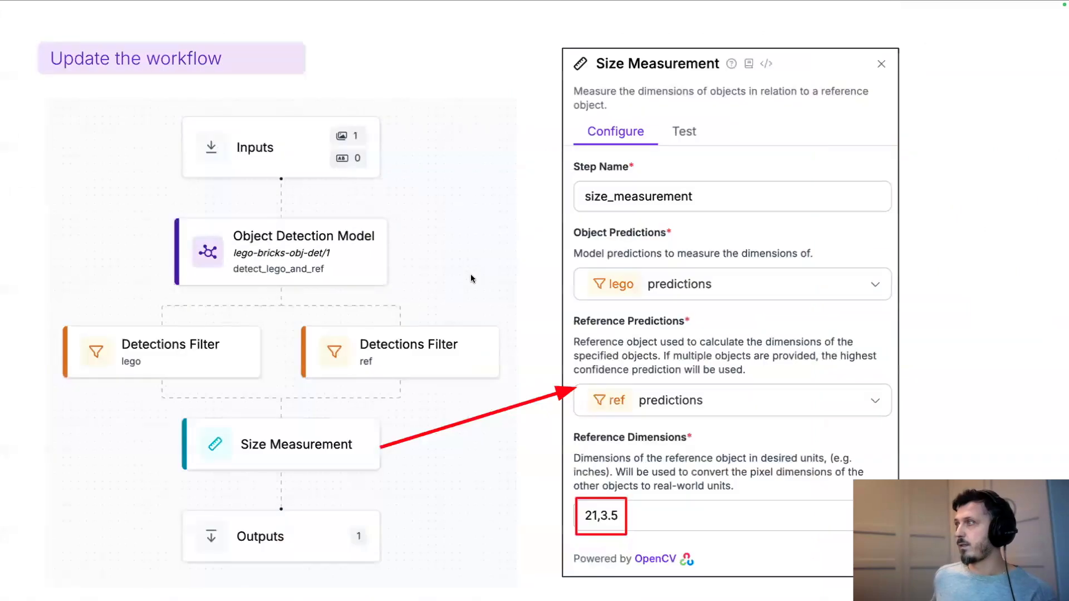
mouse_move(495, 269)
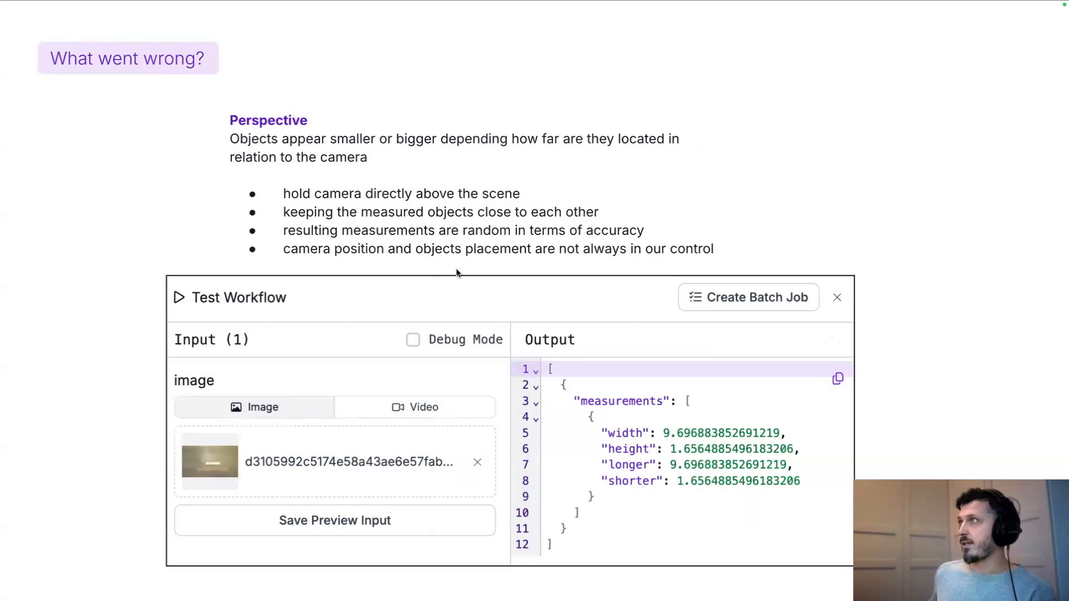
mouse_move(296, 243)
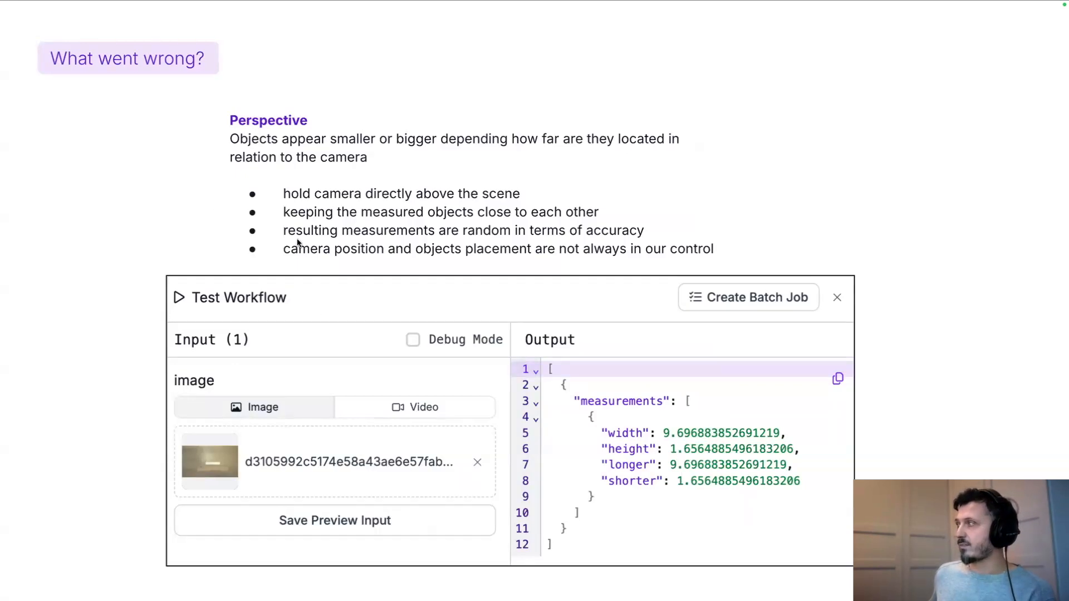
mouse_move(266, 244)
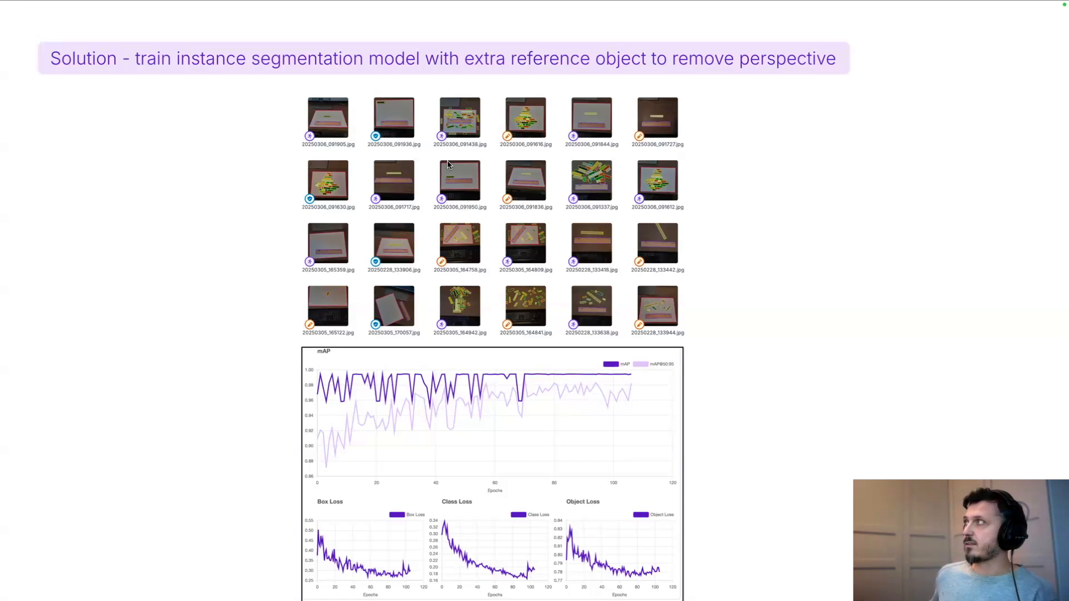
mouse_move(512, 197)
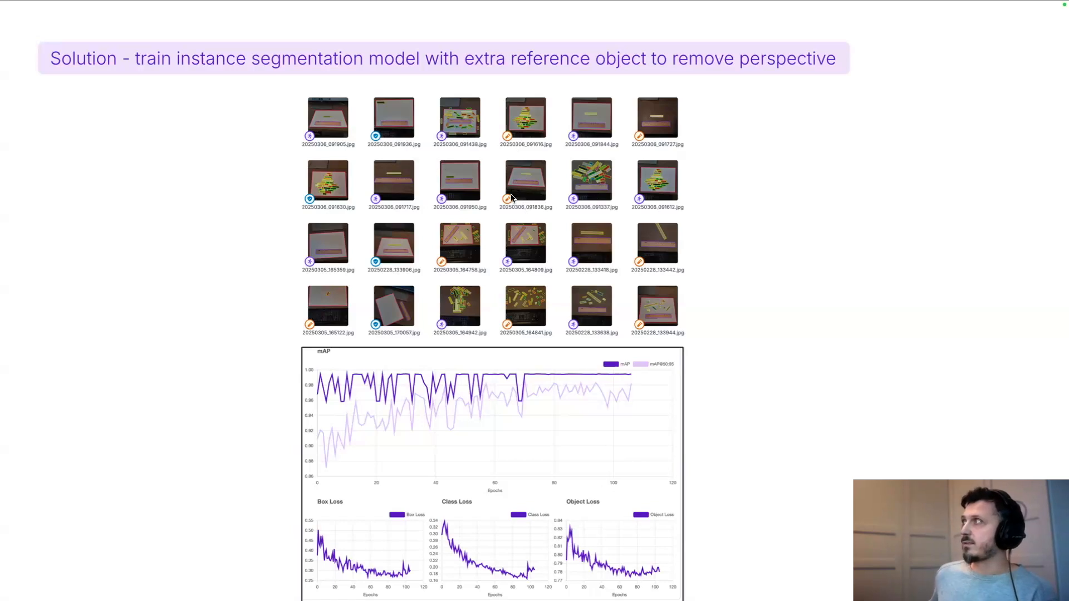
mouse_move(434, 184)
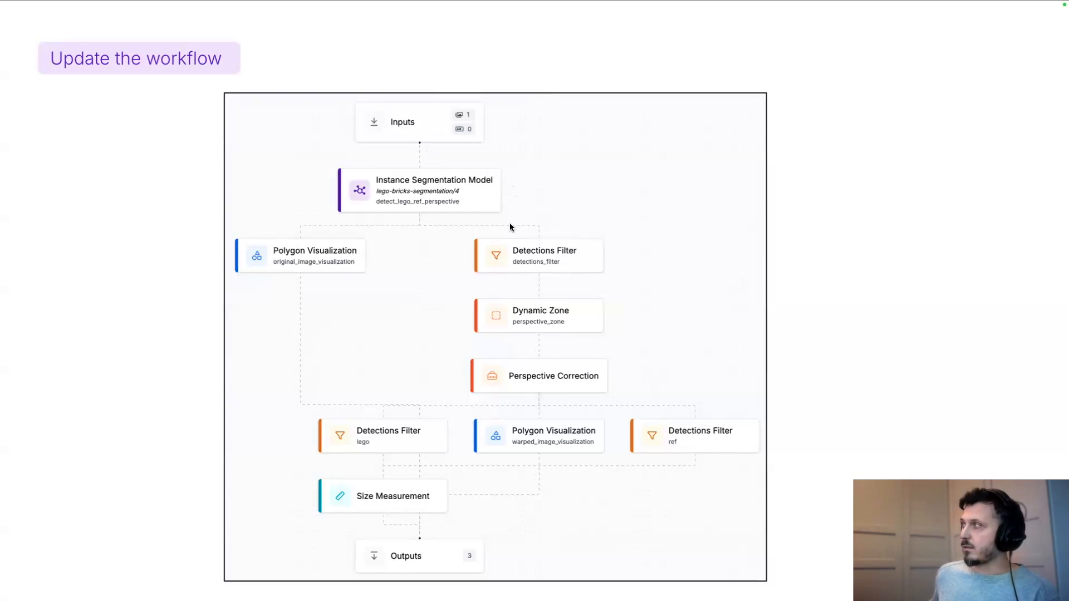
mouse_move(666, 272)
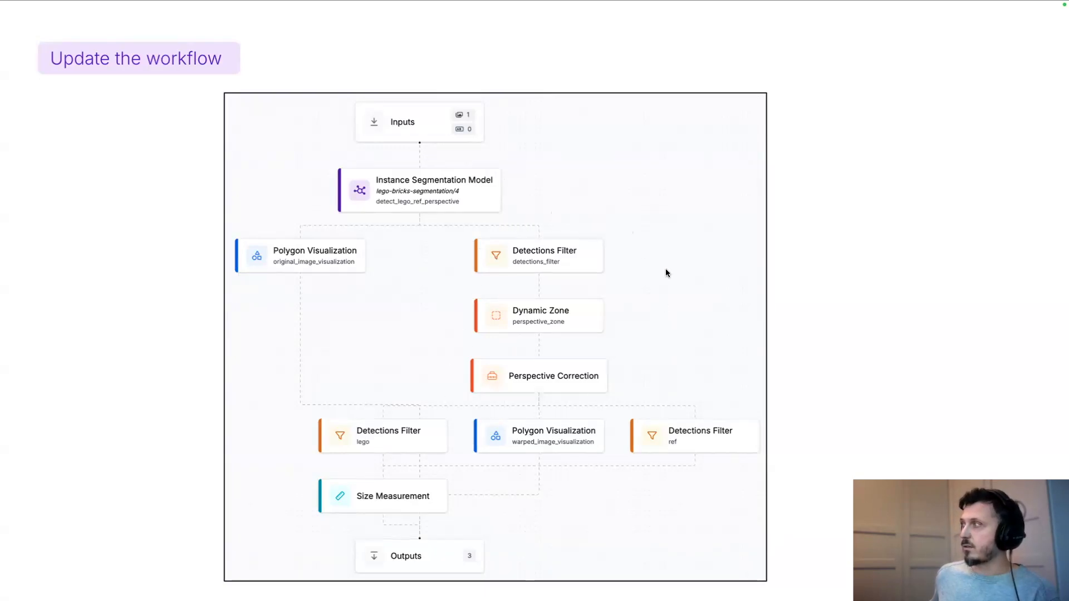
mouse_move(620, 366)
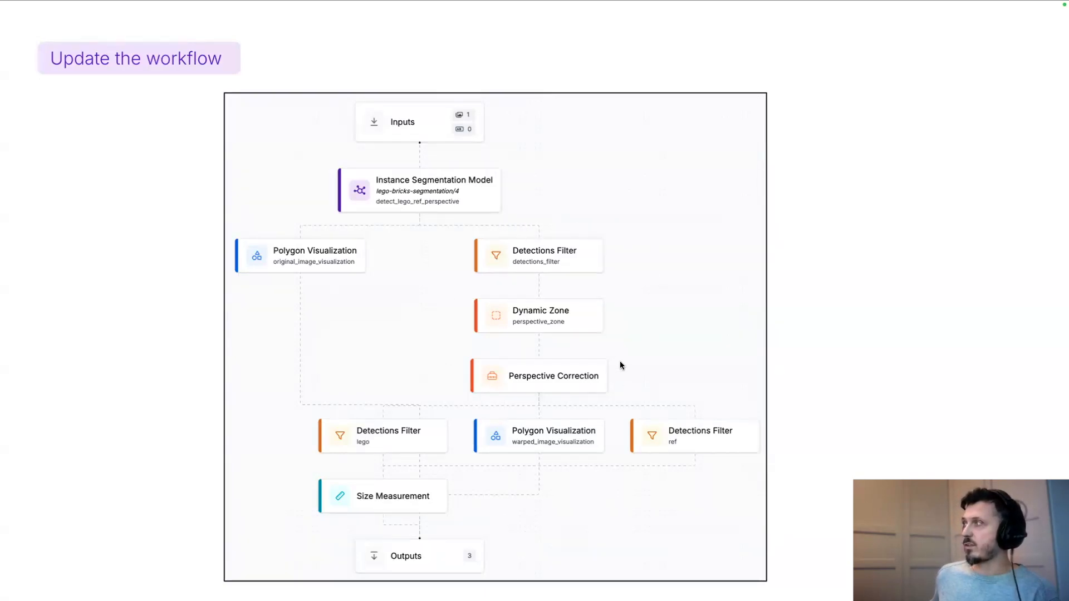
mouse_move(479, 261)
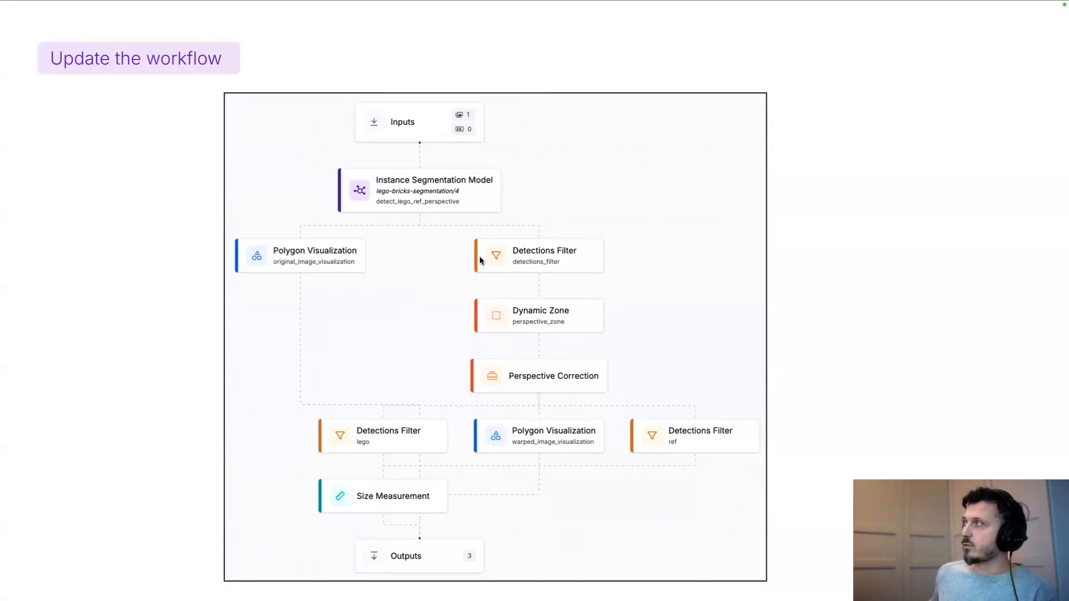
mouse_move(450, 206)
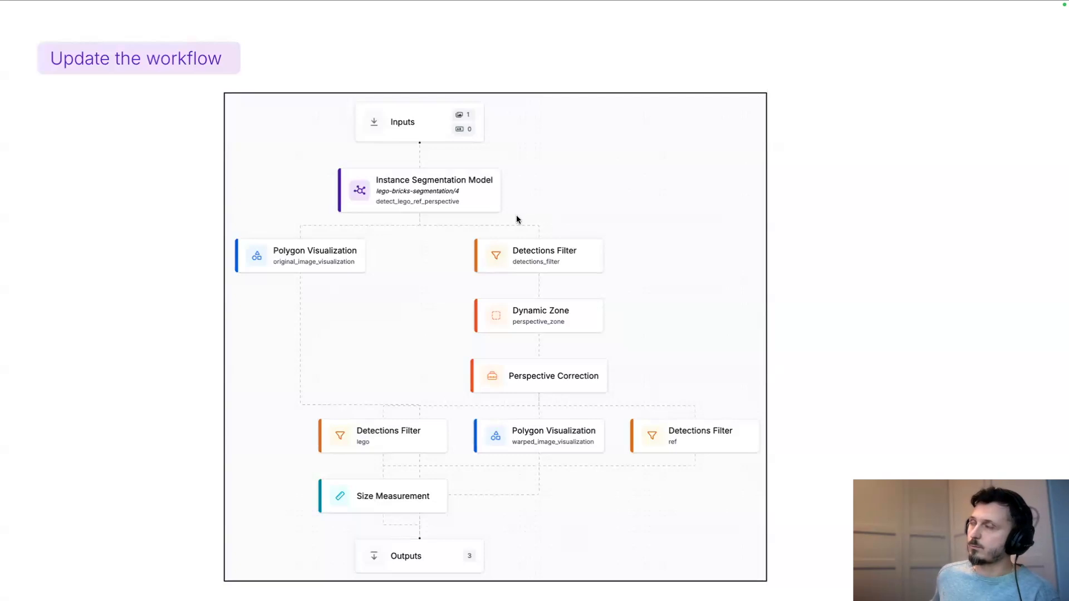
mouse_move(496, 318)
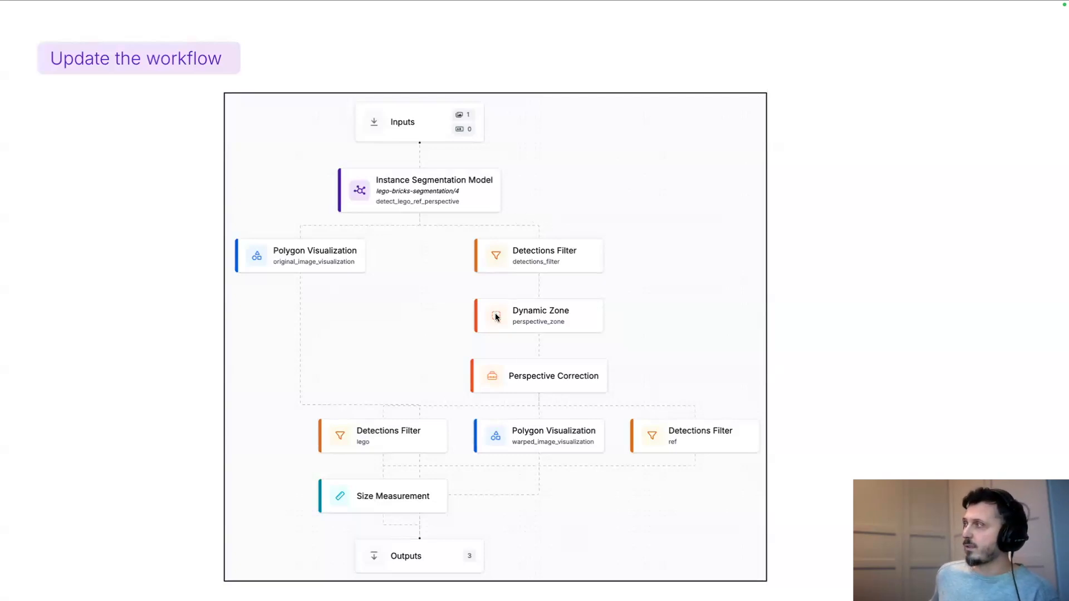
mouse_move(612, 326)
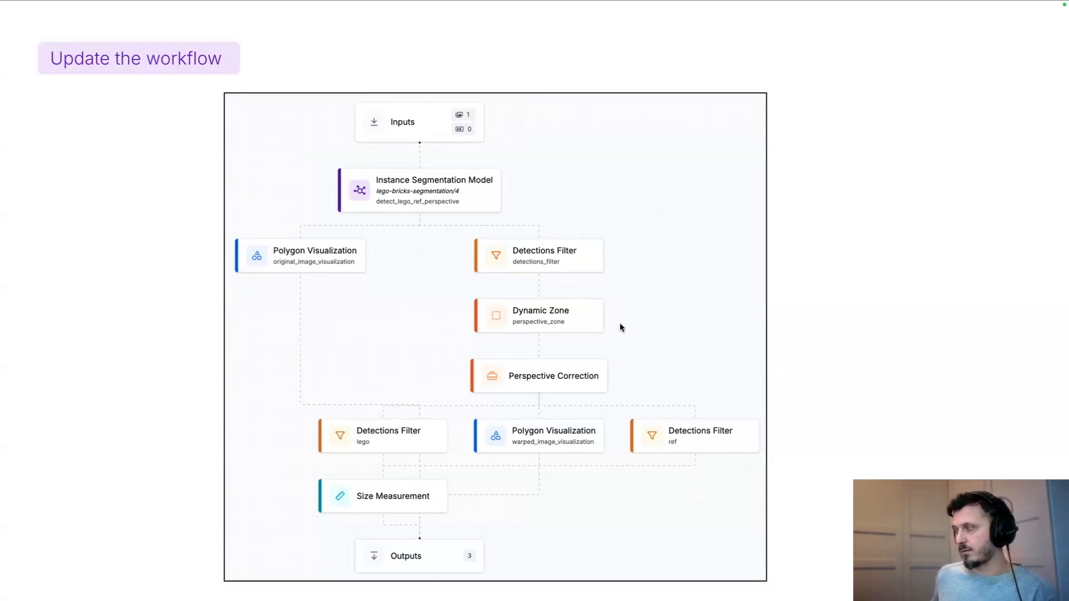
mouse_move(644, 400)
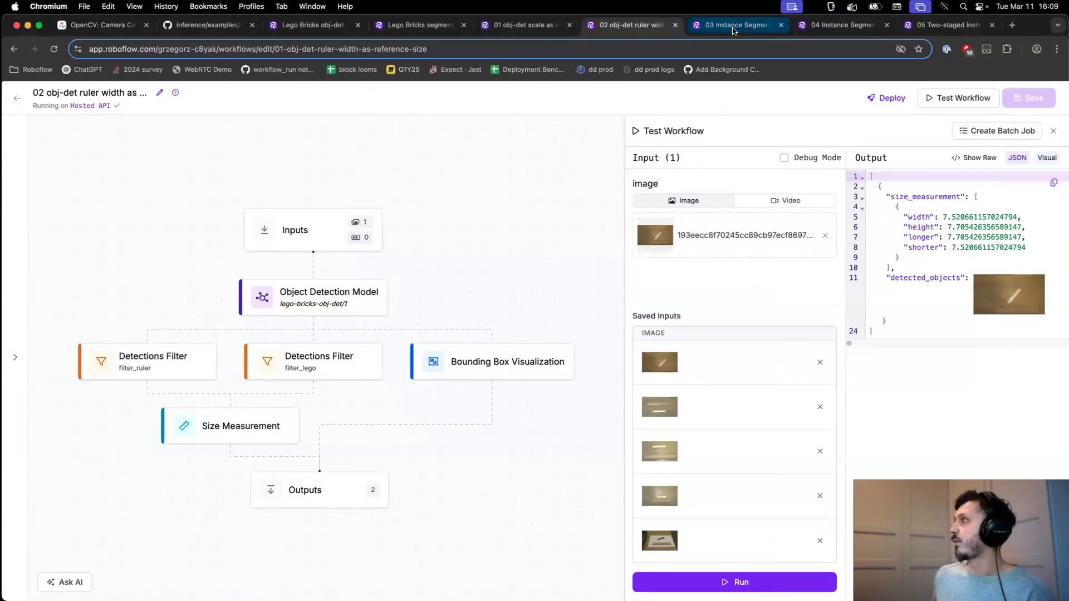
- Review the instance segmentation workflow's test output, measuring about 9.68 by 2.04
left_click(736, 26)
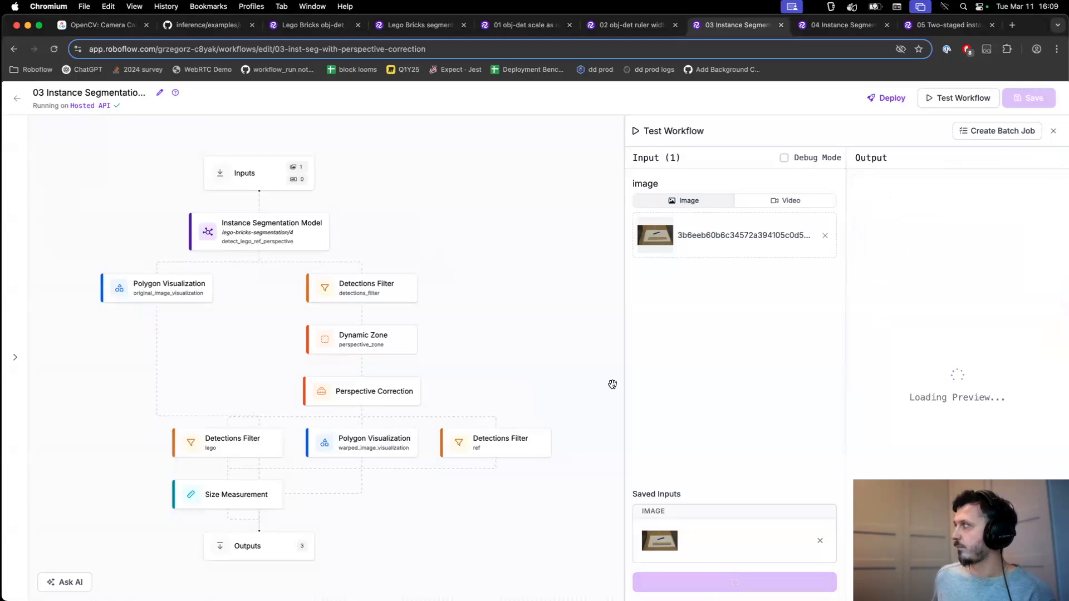
mouse_move(665, 354)
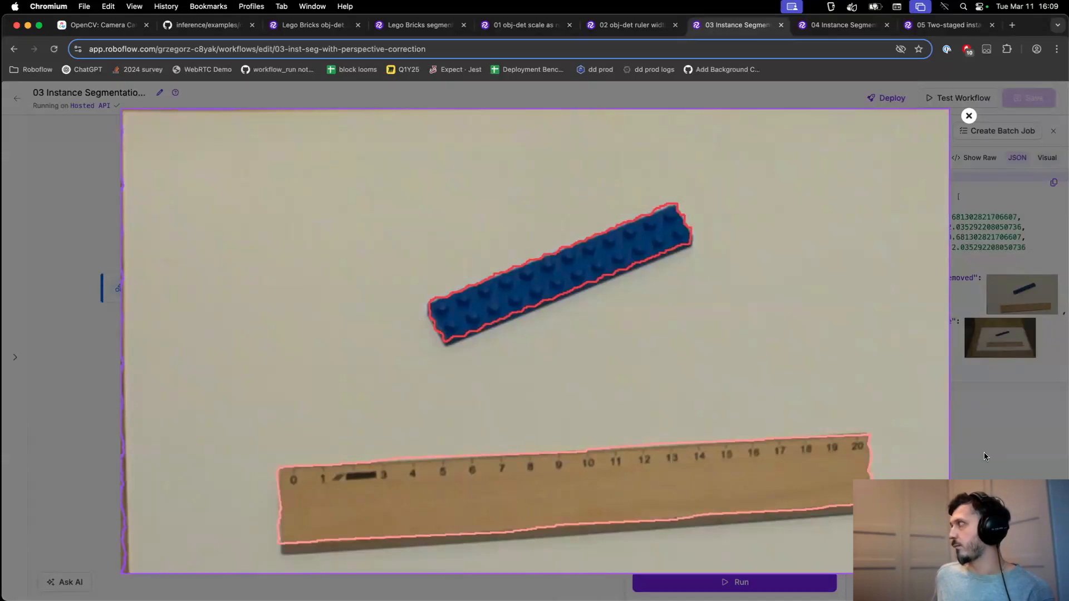
left_click(969, 115)
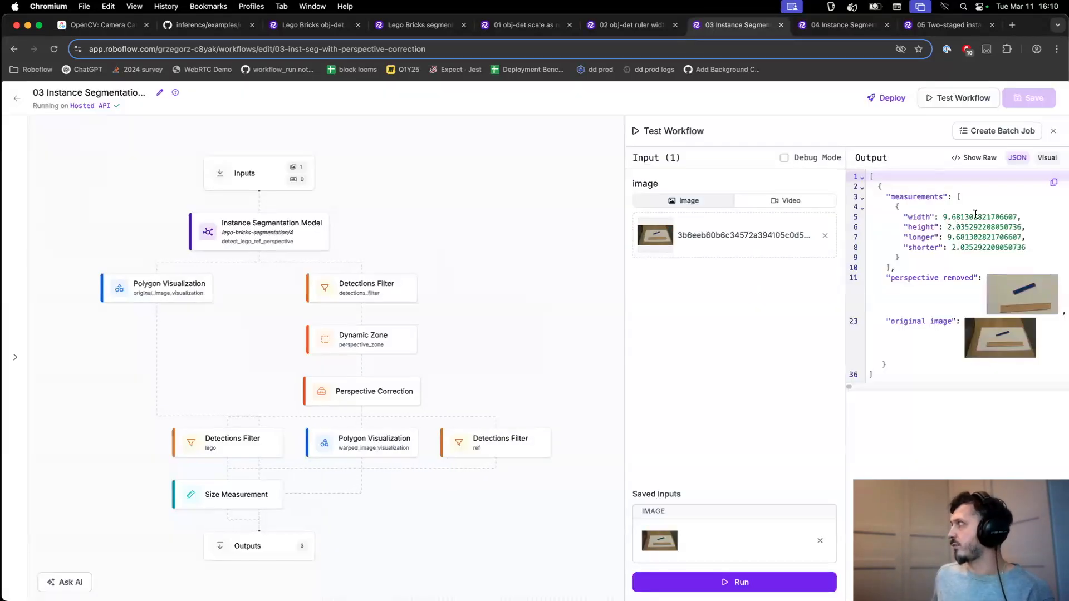
mouse_move(617, 295)
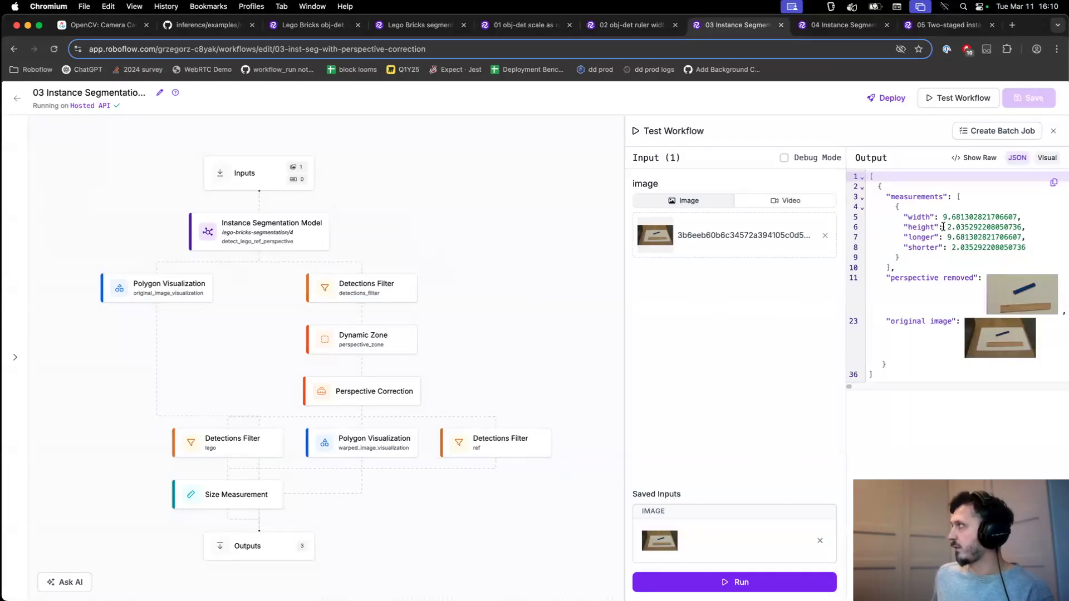
mouse_move(924, 255)
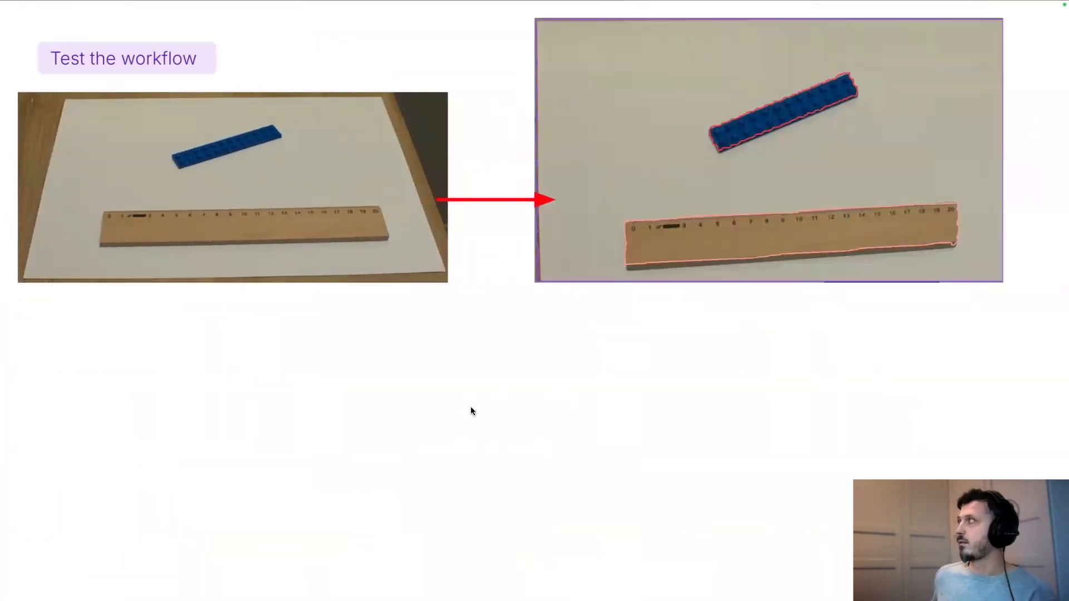
- Advance to the 'Can we get better than this?' slide
key("Right")
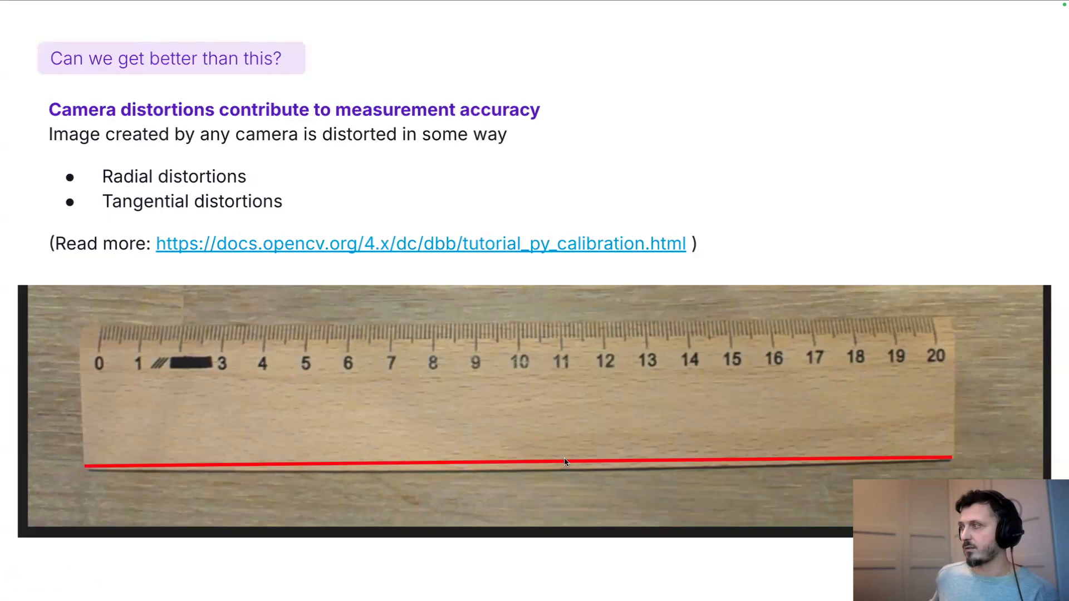
mouse_move(122, 466)
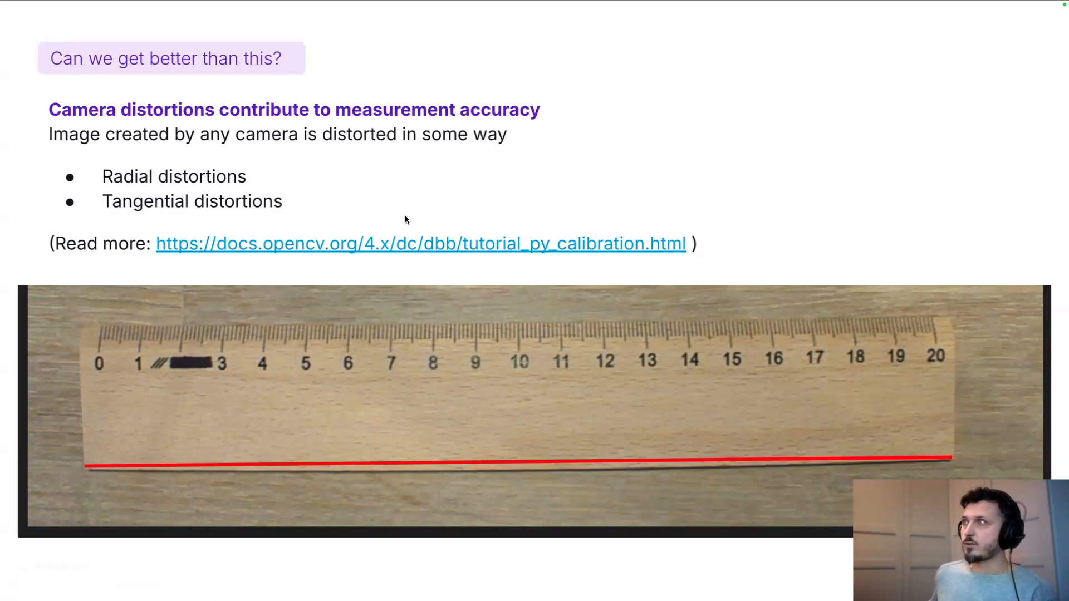
mouse_move(169, 270)
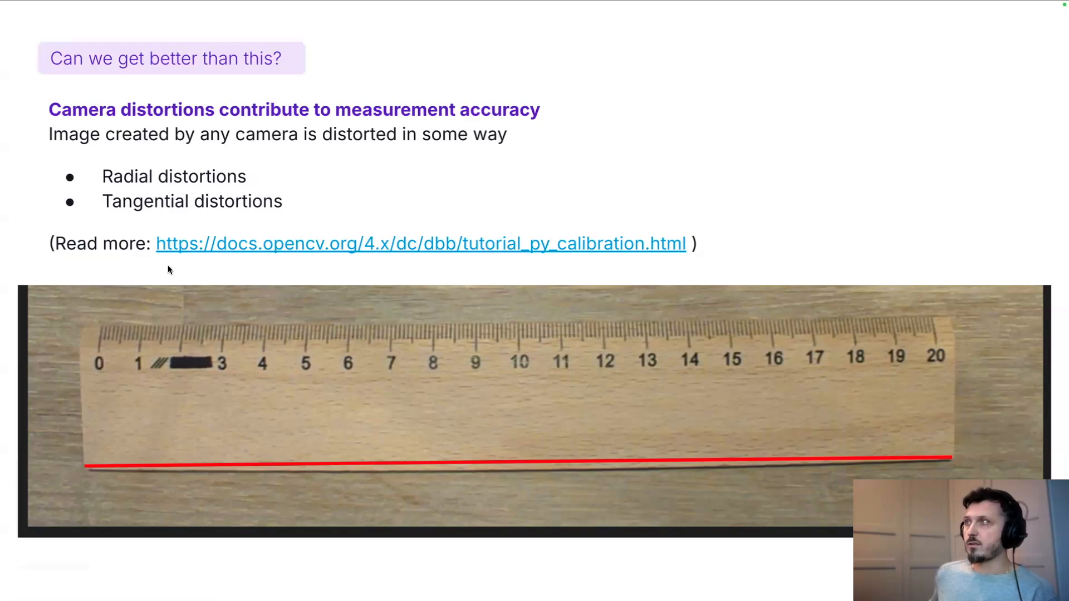
mouse_move(496, 274)
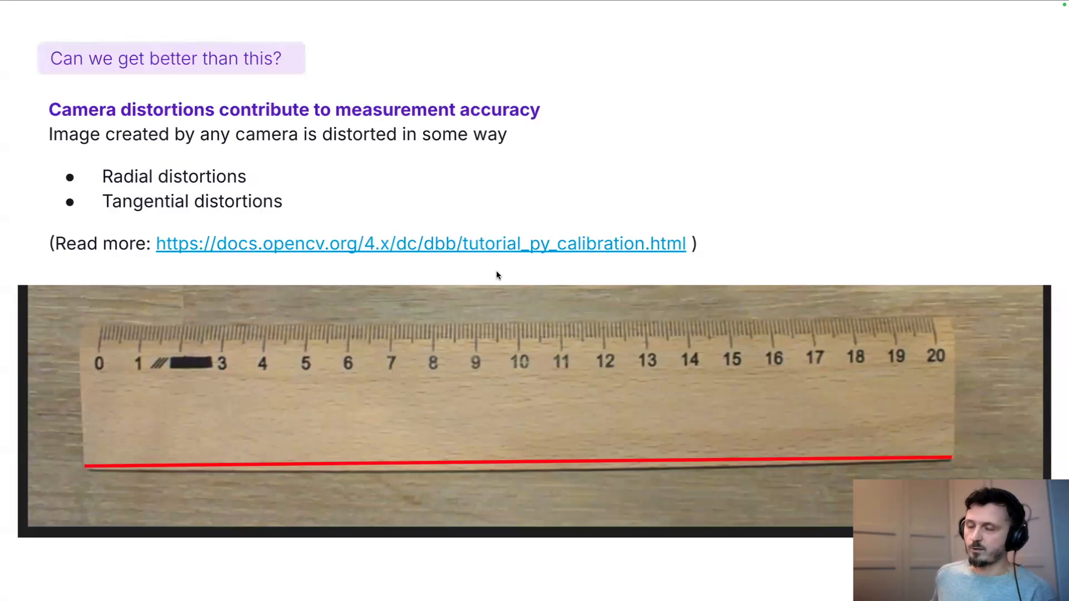
mouse_move(426, 273)
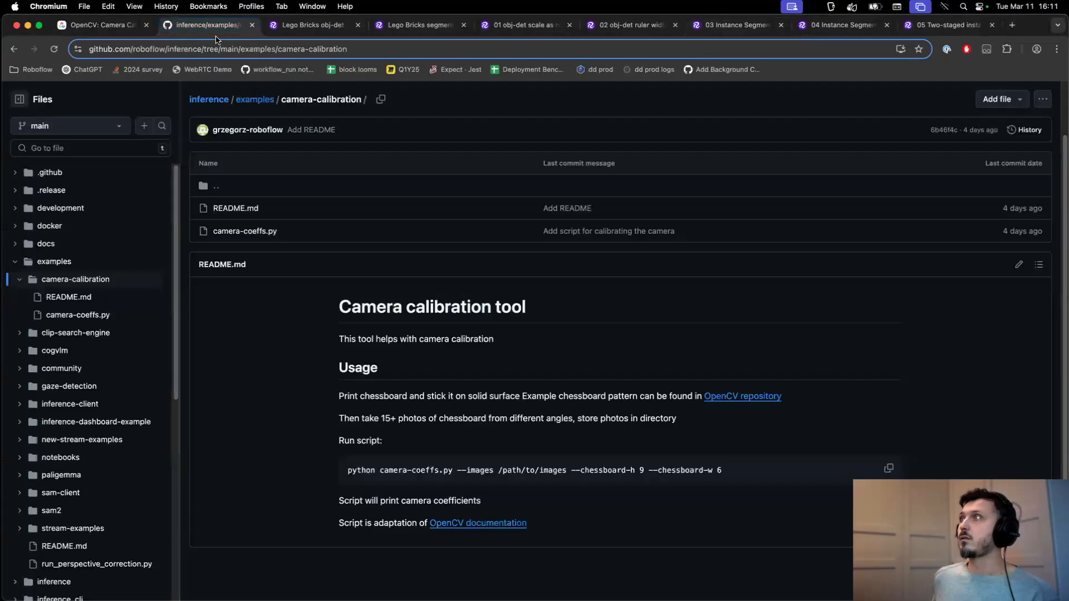
mouse_move(330, 321)
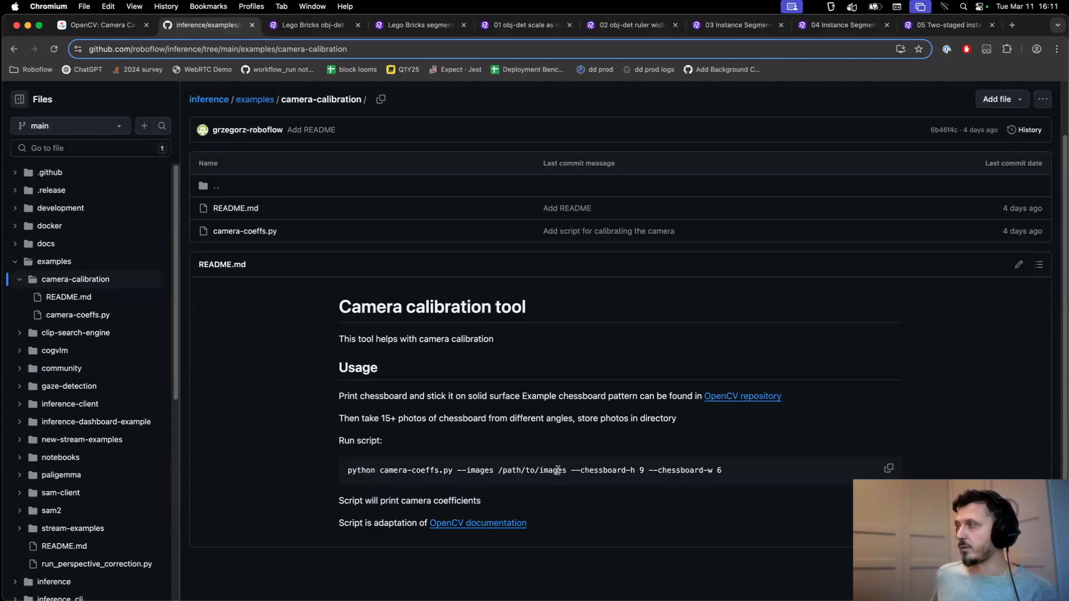
mouse_move(570, 470)
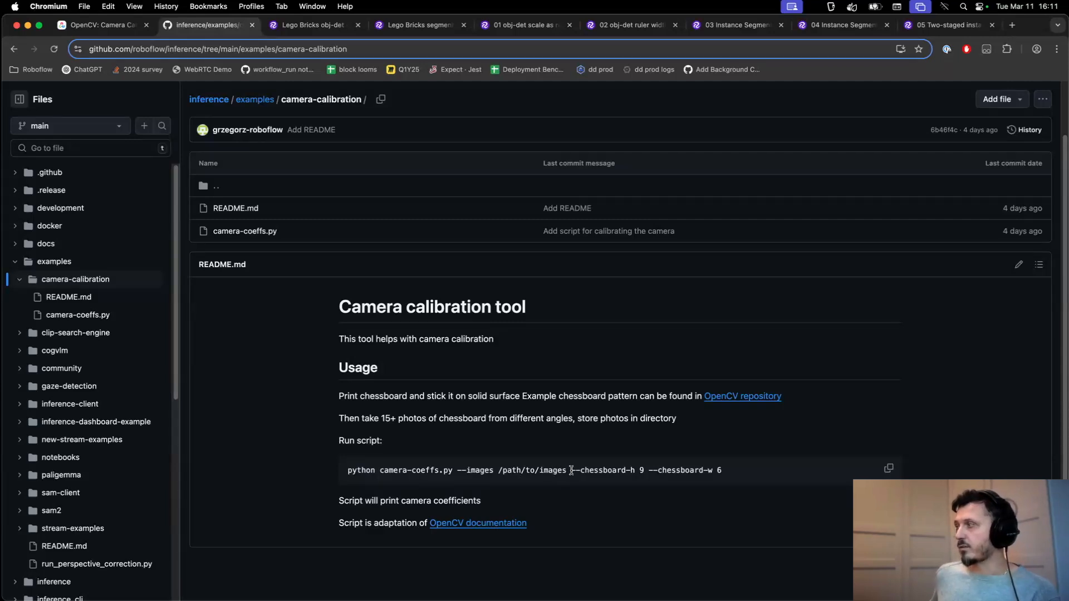
- Highlight '--chessboard-h 9 --chessboard-w 6' in the README's run command
left_click_drag(571, 469, 721, 470)
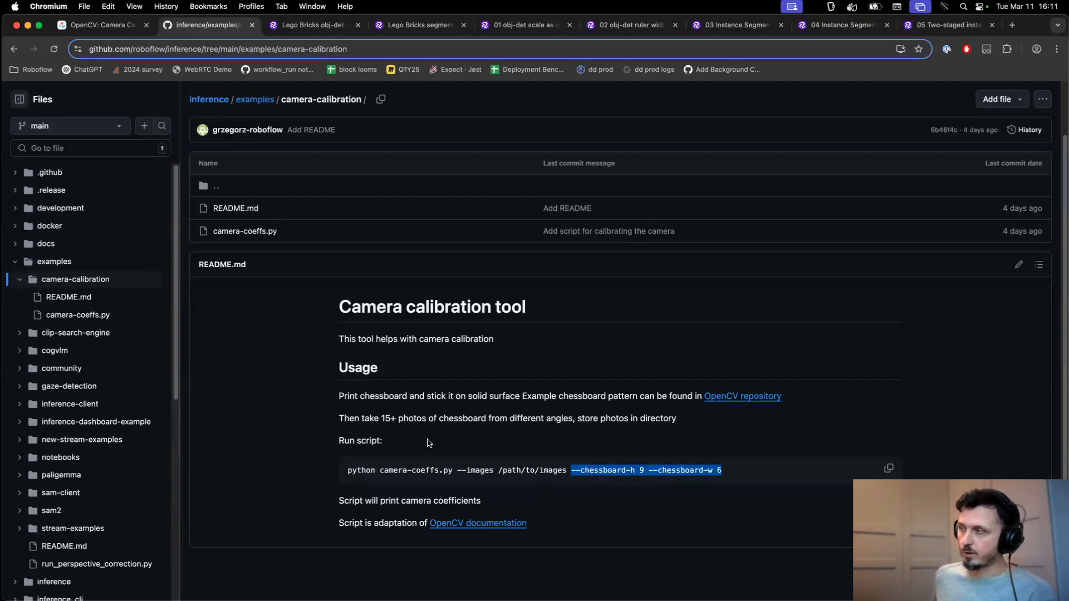
mouse_move(466, 445)
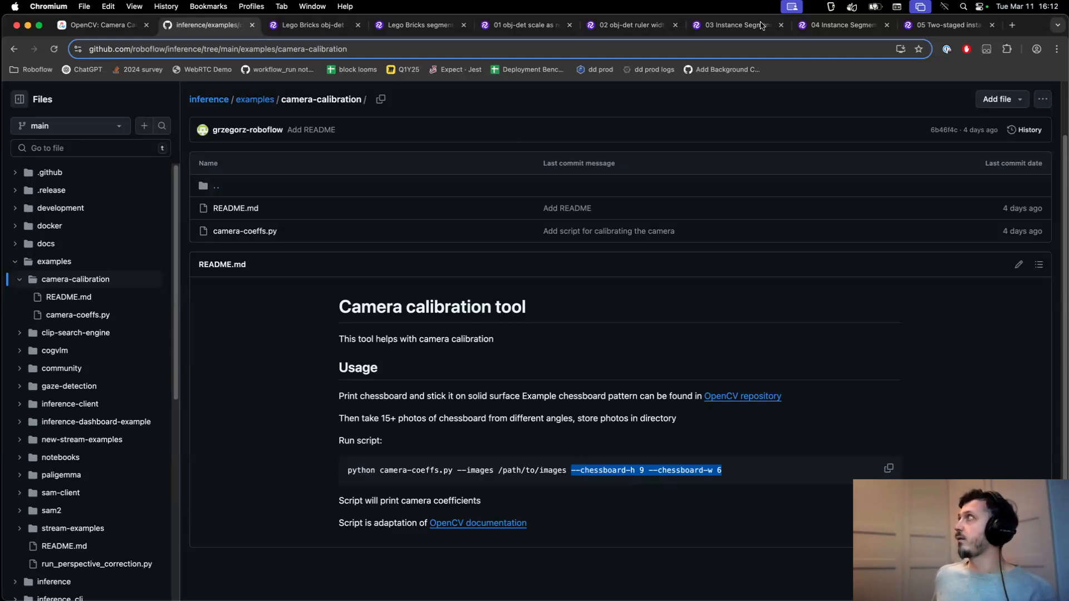
- Inspect the Camera Calibration step's Fx, Fy, Cx, Cy, K1 and K2 values
left_click(843, 25)
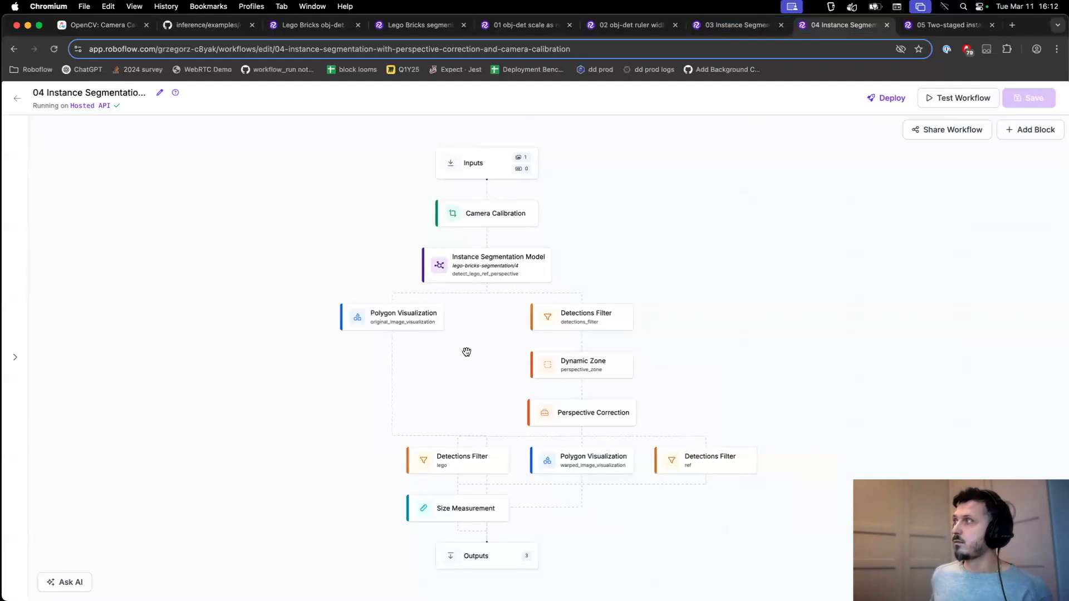
mouse_move(601, 200)
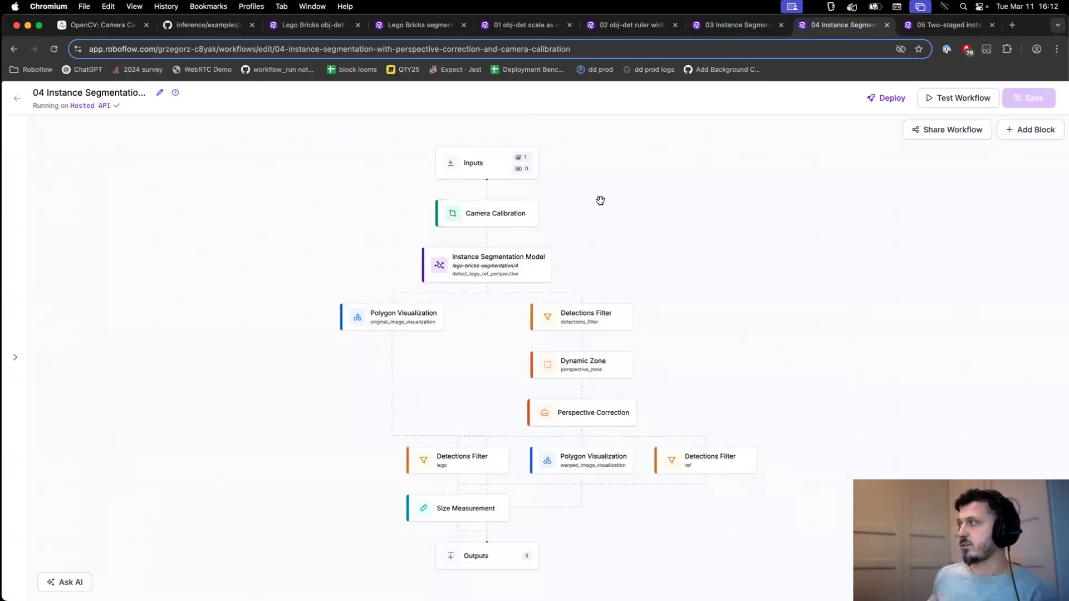
mouse_move(486, 213)
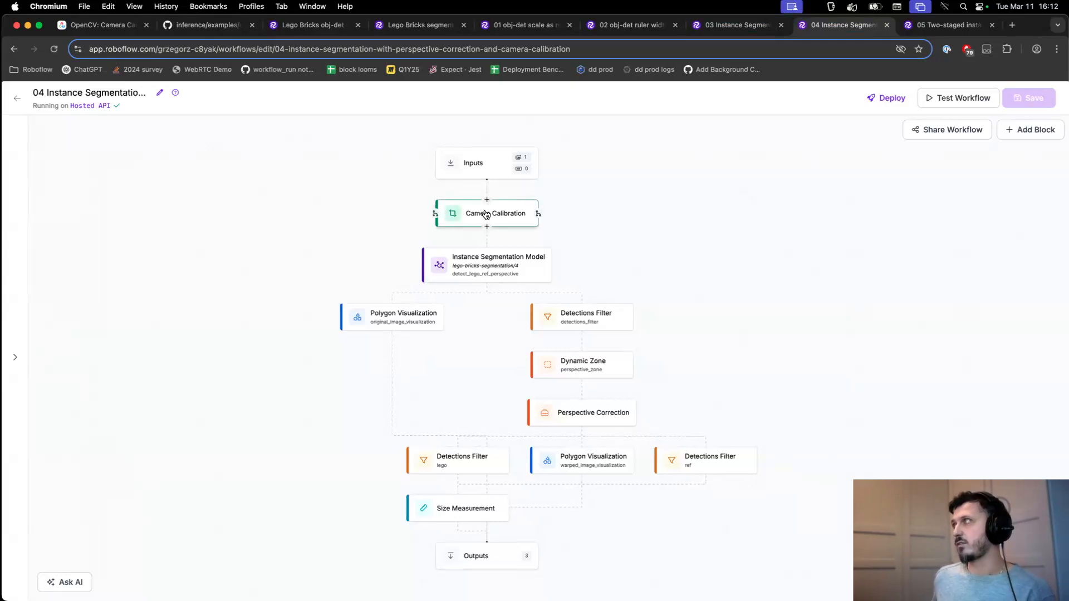
left_click(494, 213)
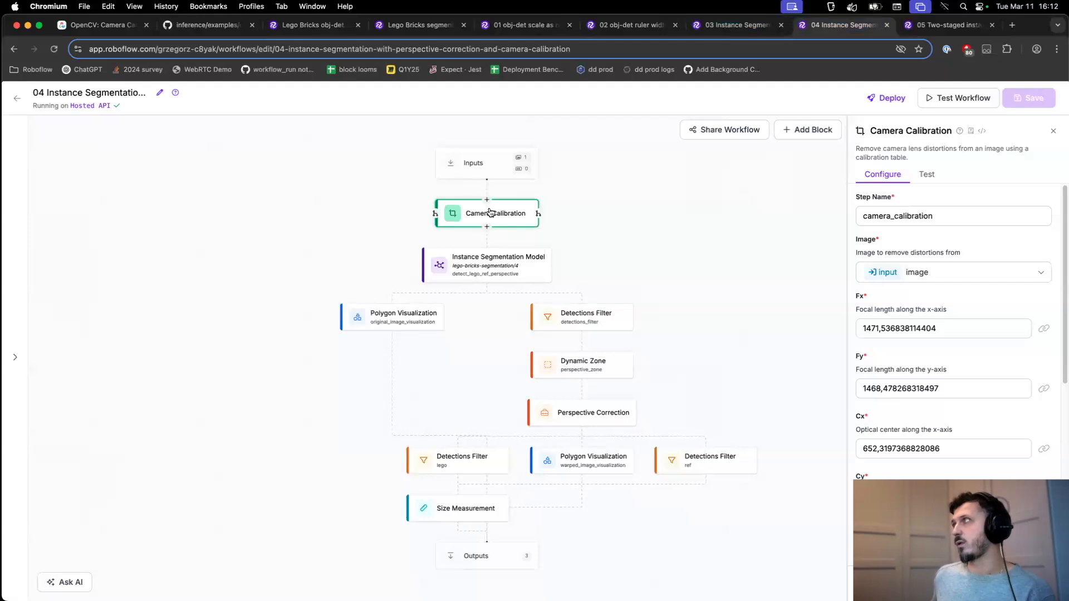
mouse_move(503, 231)
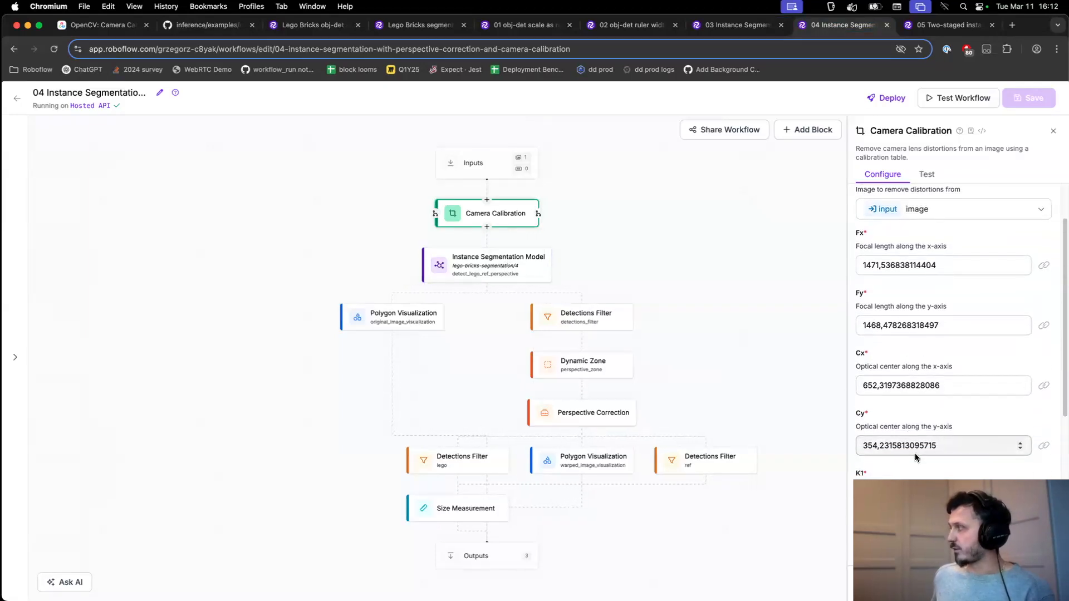
scroll("down", 3)
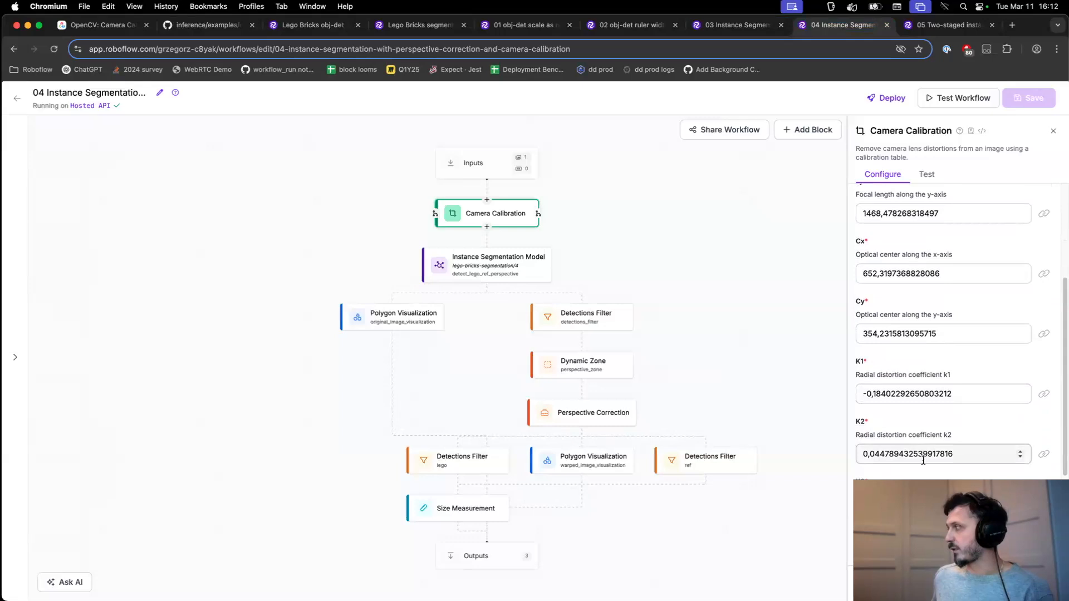
left_click(1053, 130)
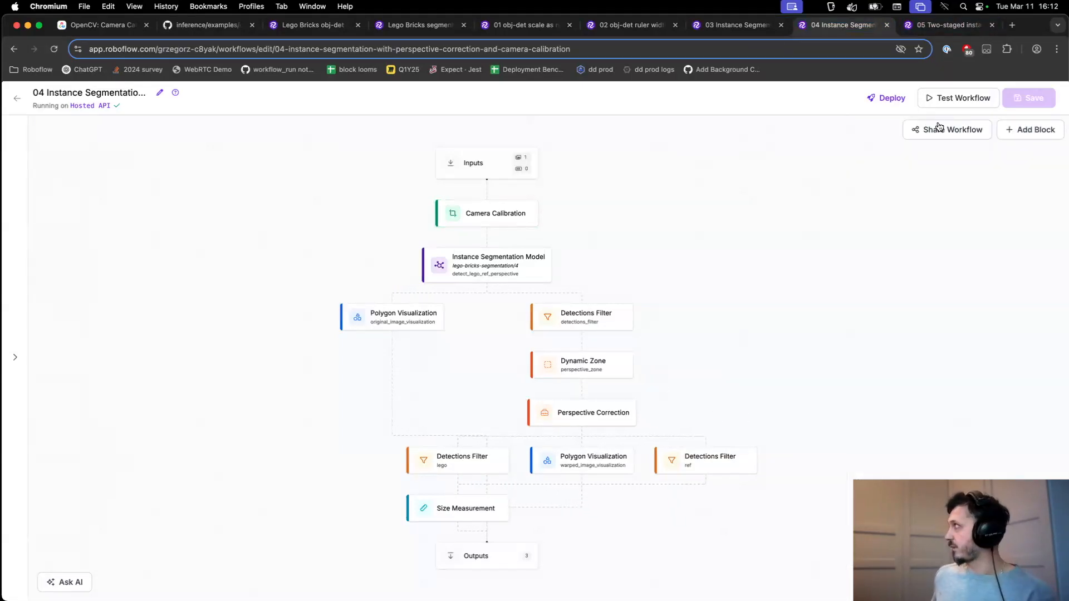
- Test the calibrated workflow, getting about 9.64 by 1.98, and enlarge perspective_removed
left_click(960, 97)
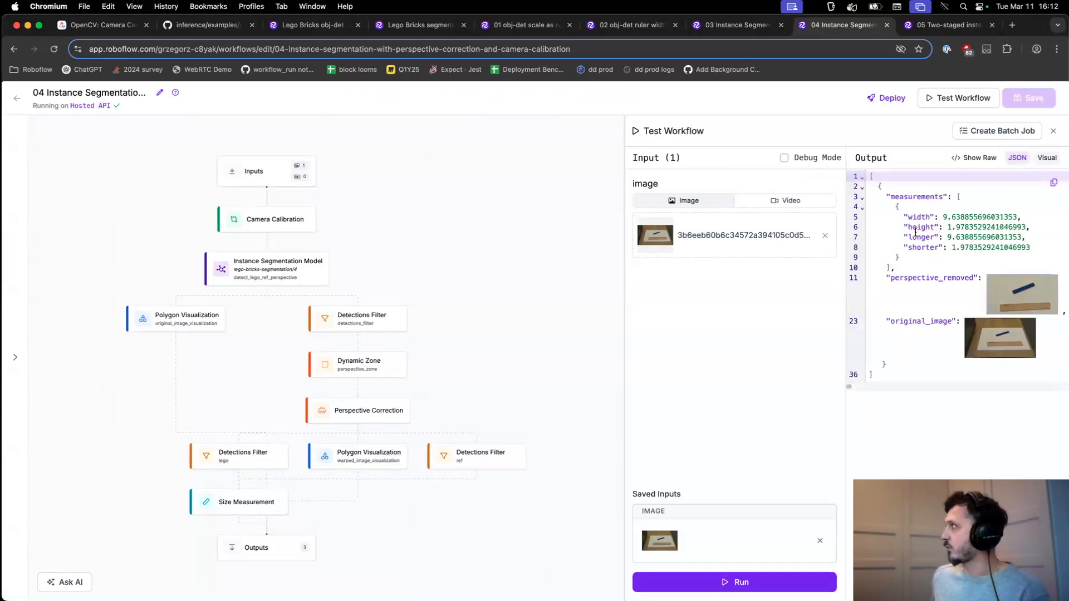
mouse_move(992, 273)
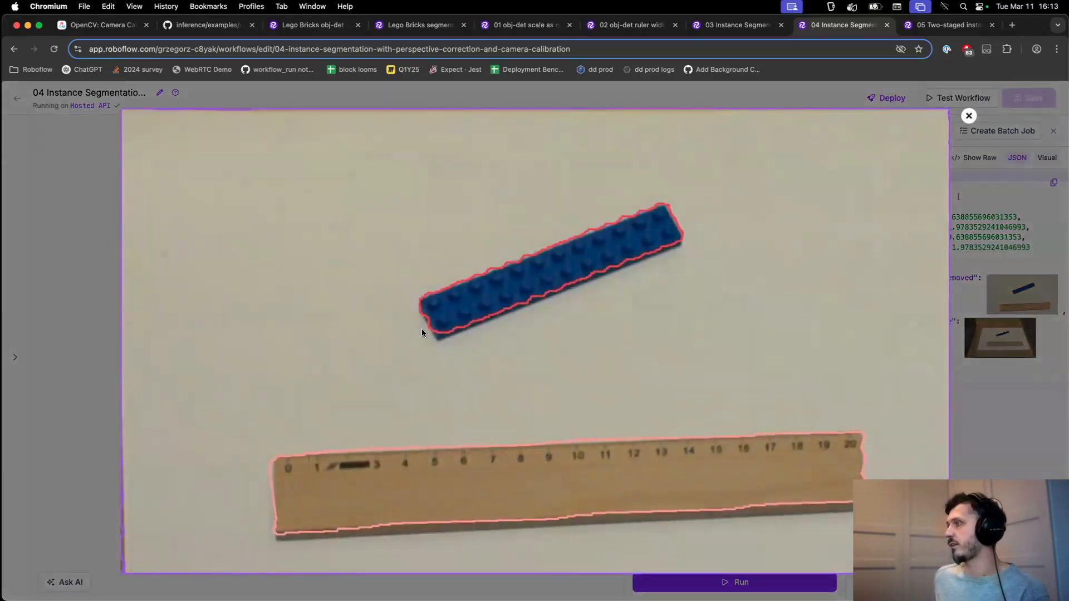
- Enlarge the original_image output showing the outlined brick, ruler and paper sheet
left_click(968, 115)
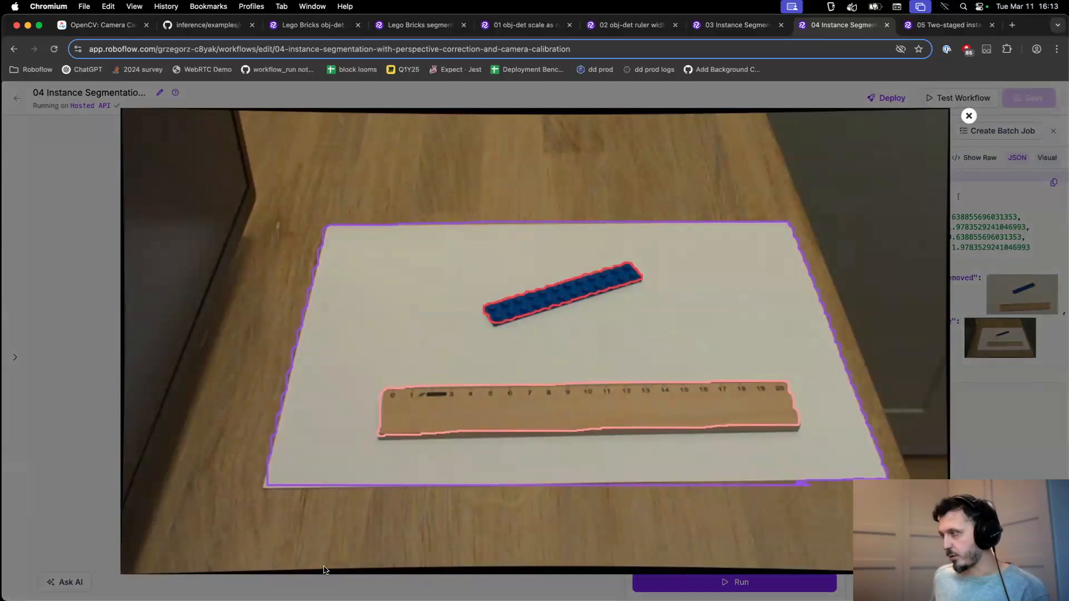
mouse_move(546, 569)
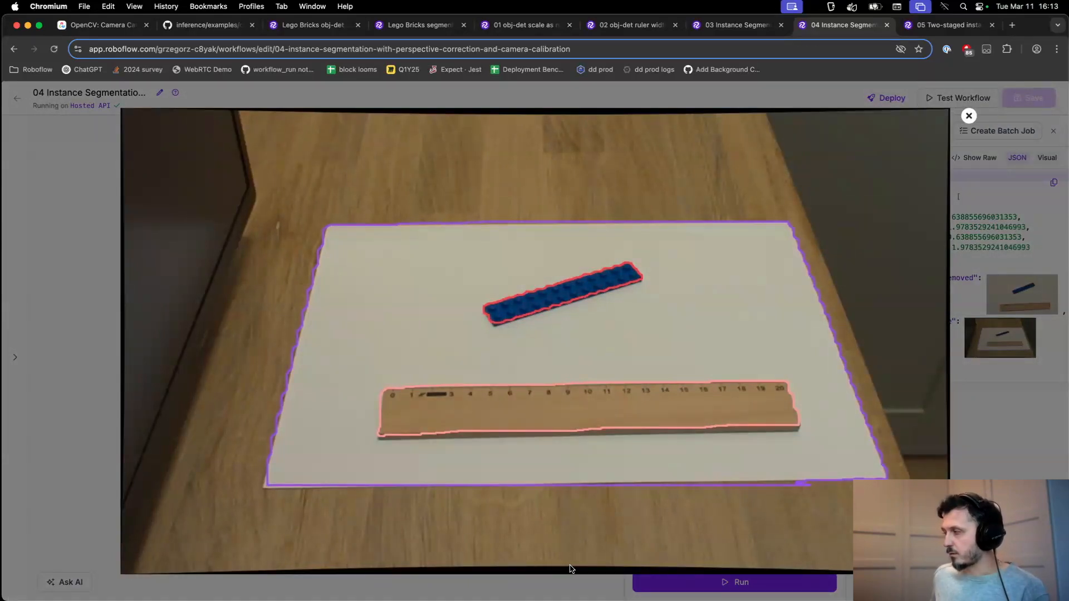
mouse_move(562, 569)
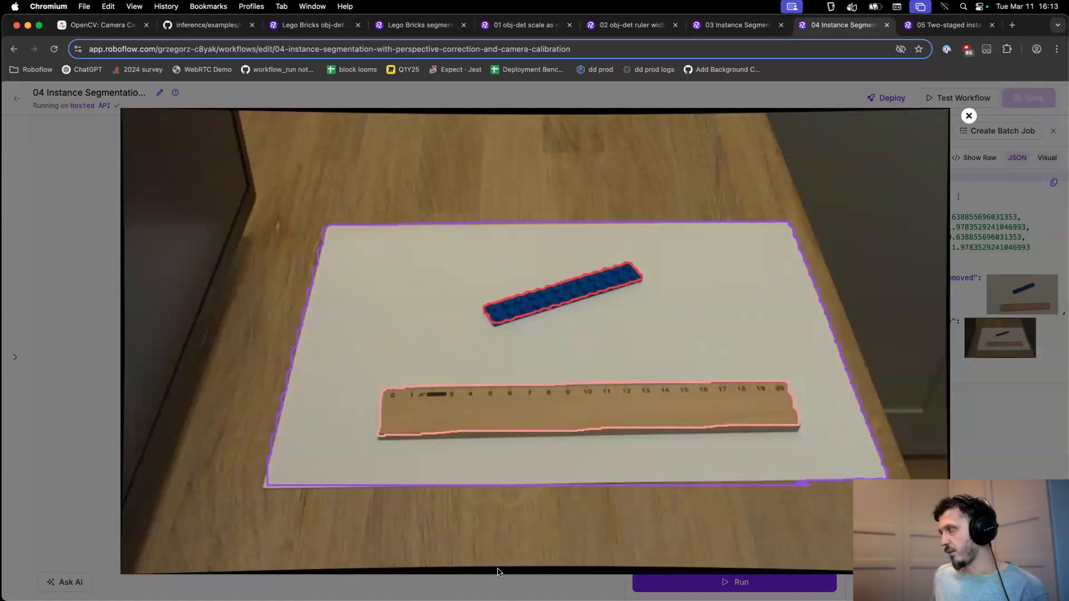
mouse_move(580, 571)
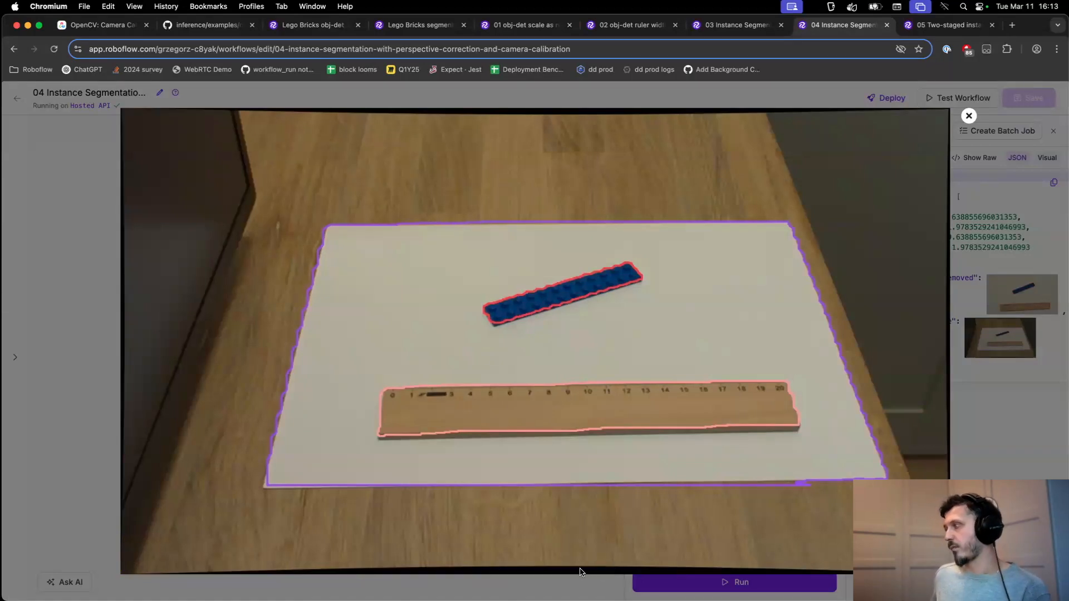
mouse_move(540, 581)
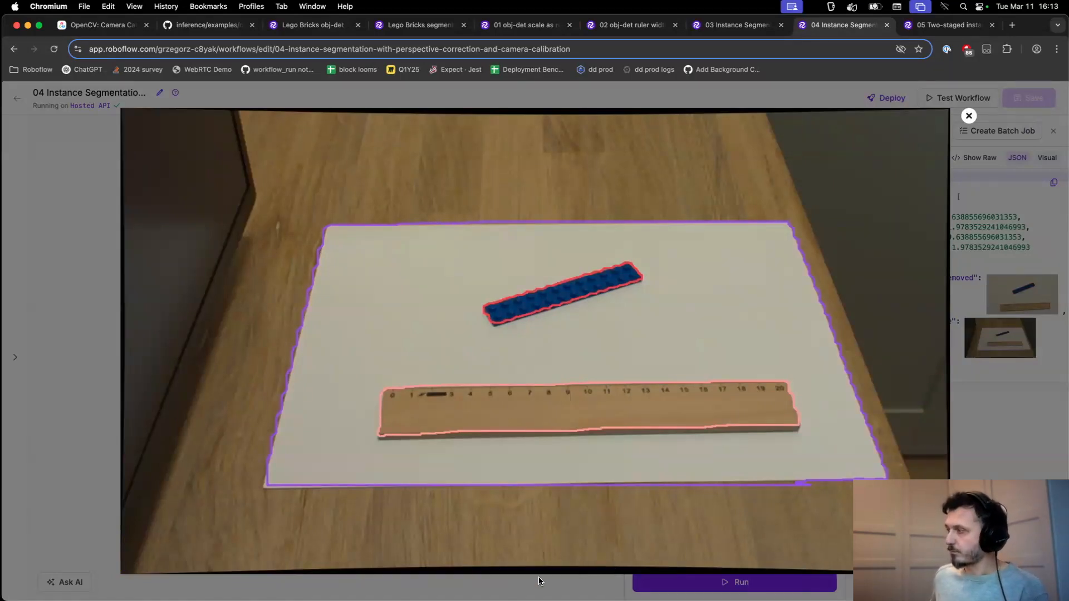